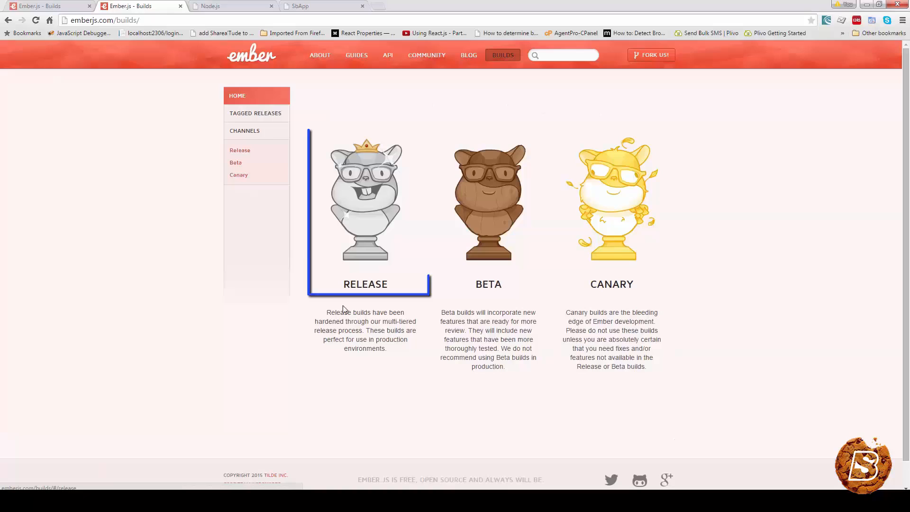
mouse_move(374, 226)
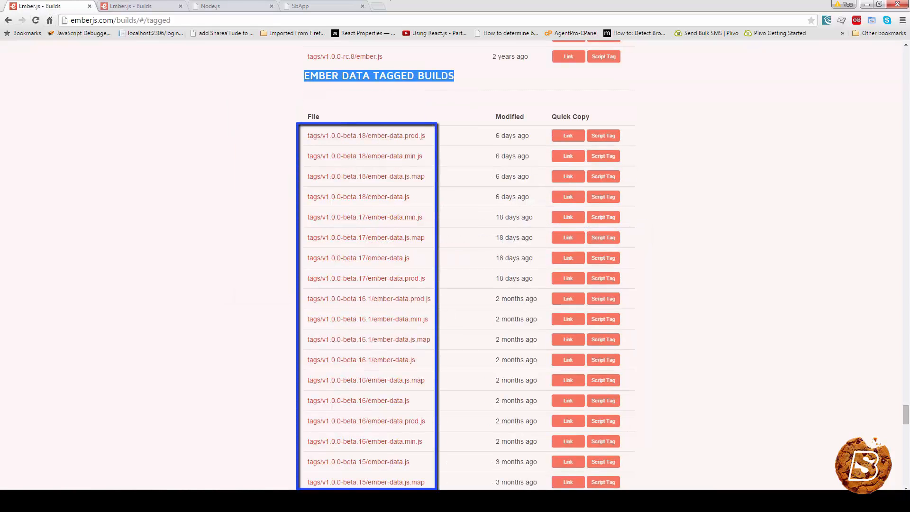
mouse_move(233, 208)
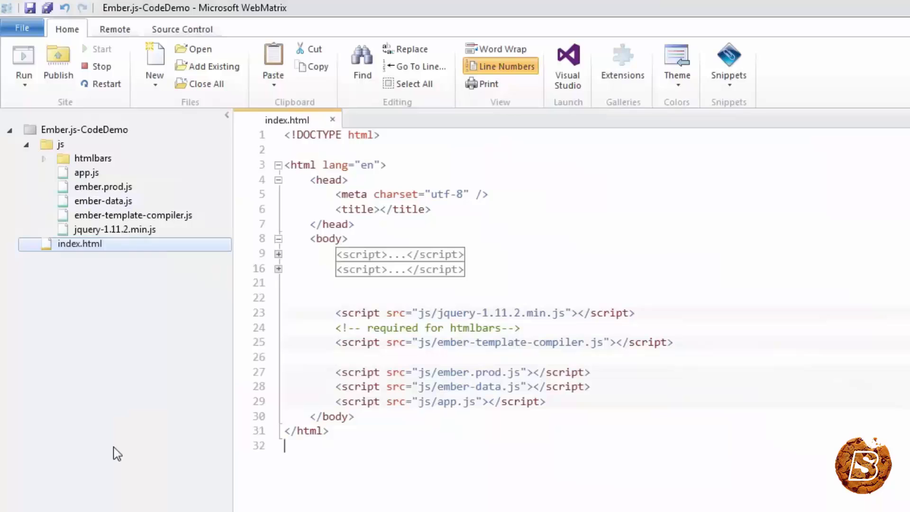
click(93, 159)
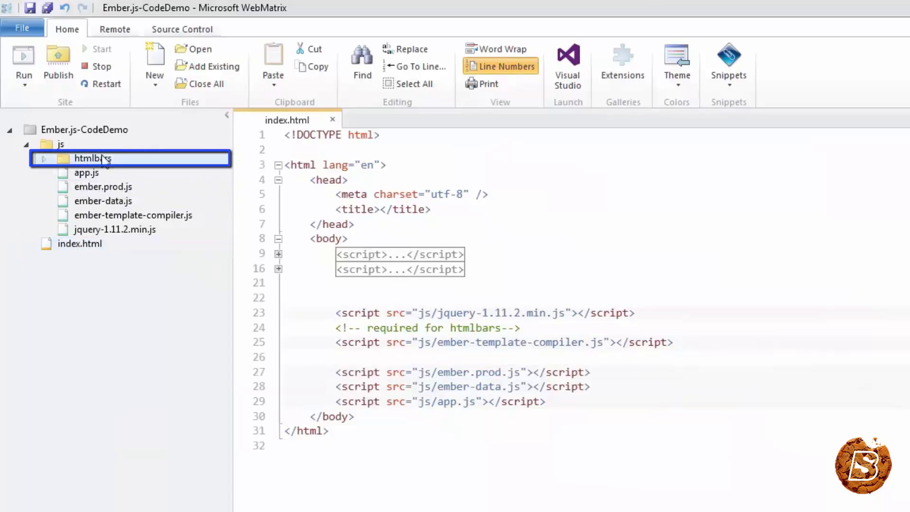
click(86, 173)
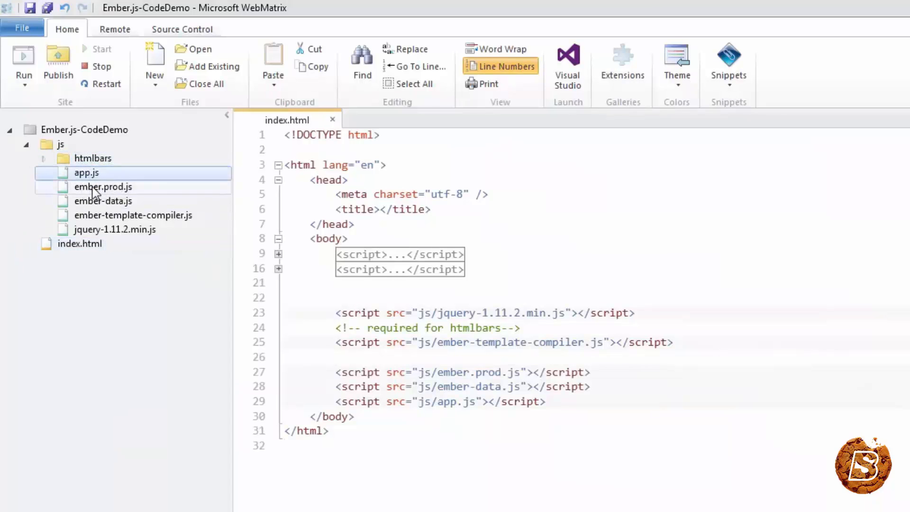
click(102, 186)
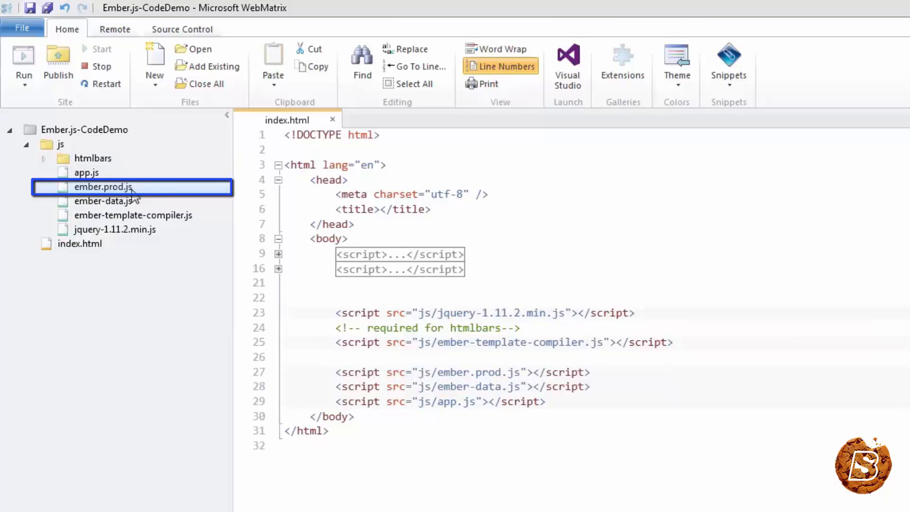
click(106, 200)
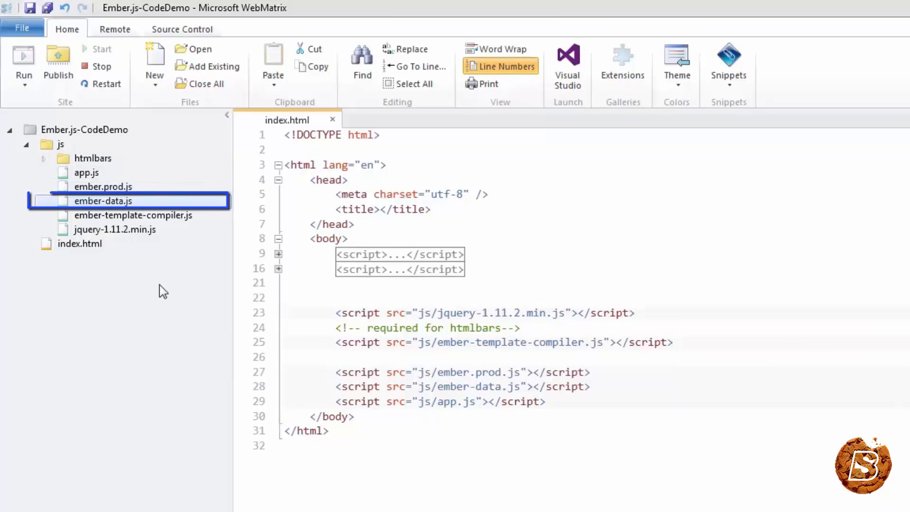
click(132, 215)
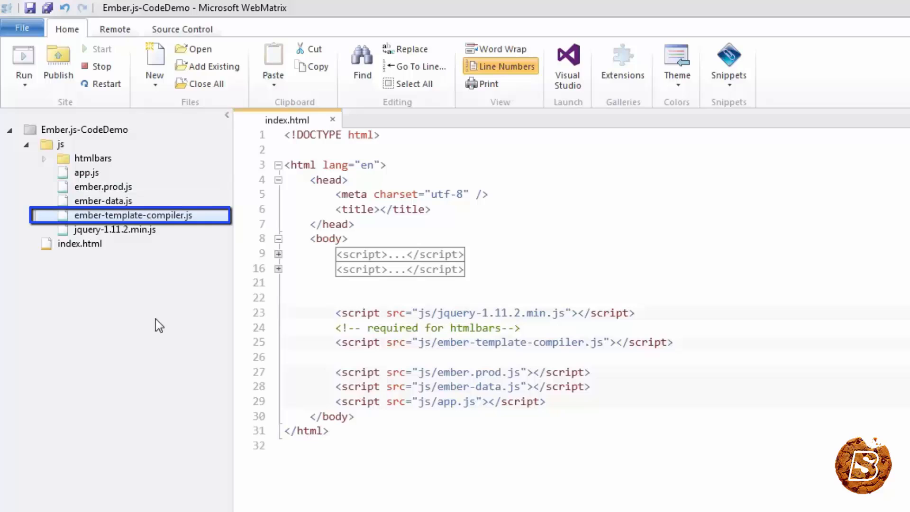
click(114, 229)
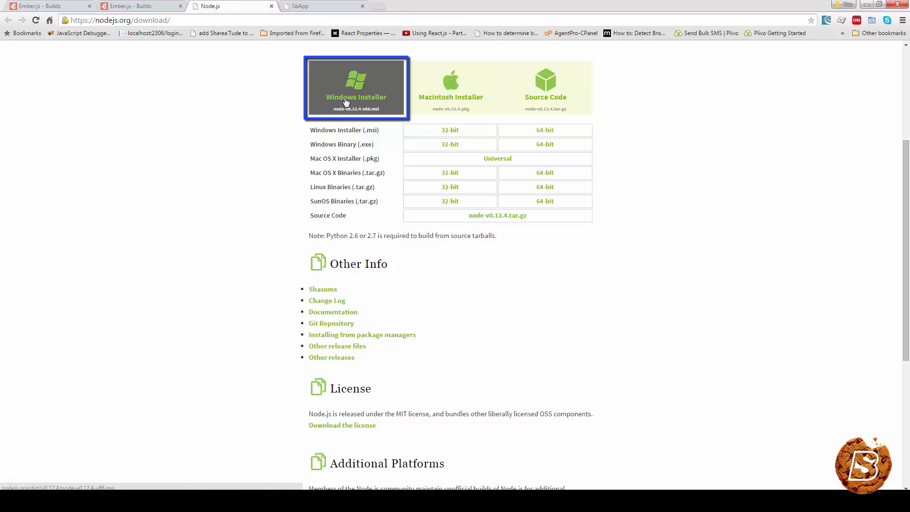
mouse_move(319, 95)
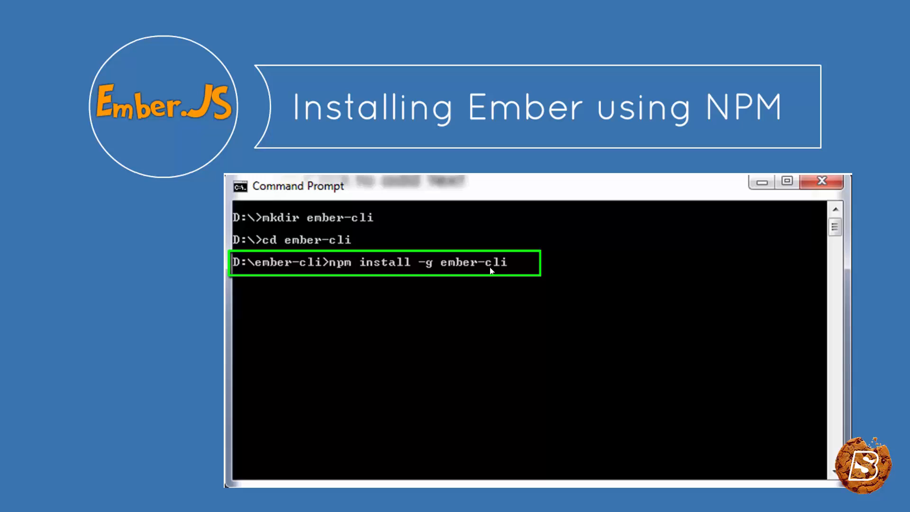
mouse_move(503, 271)
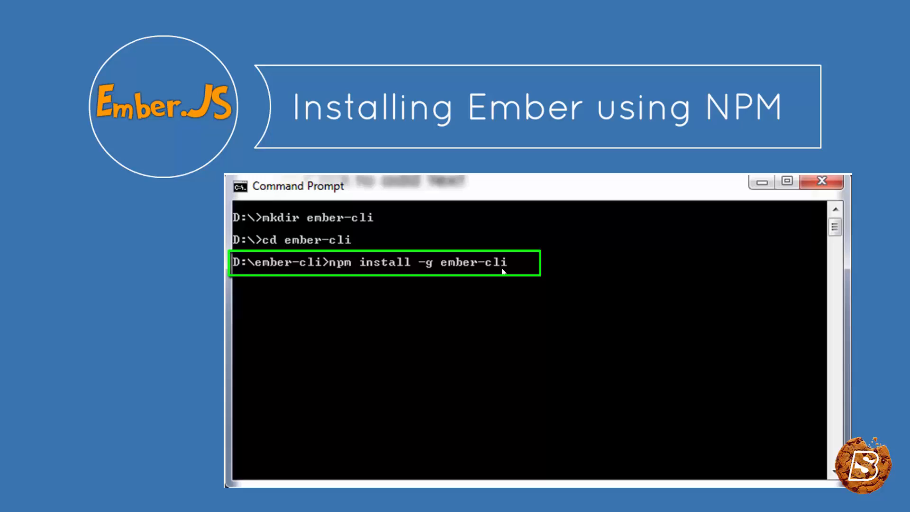
mouse_move(510, 343)
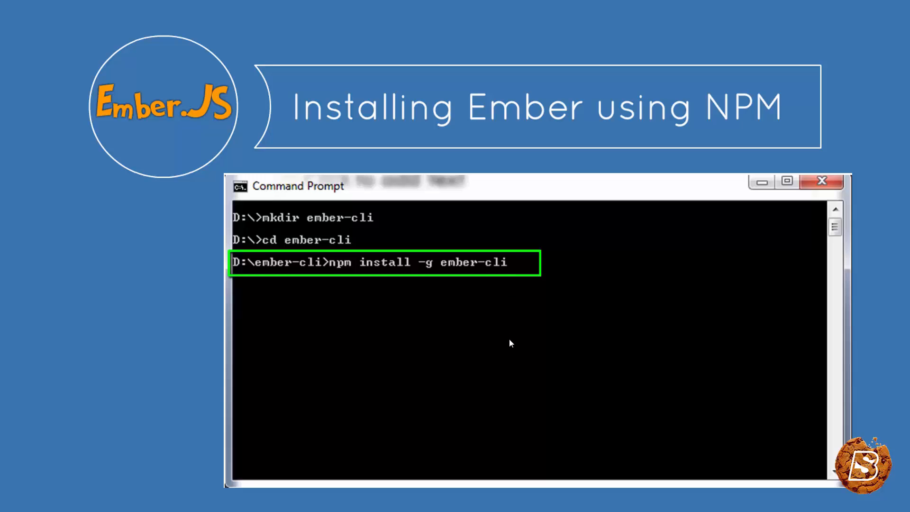
Step: Install phantomjs globally with npm install -g phantomjs
text(npm install -g phantomjs)
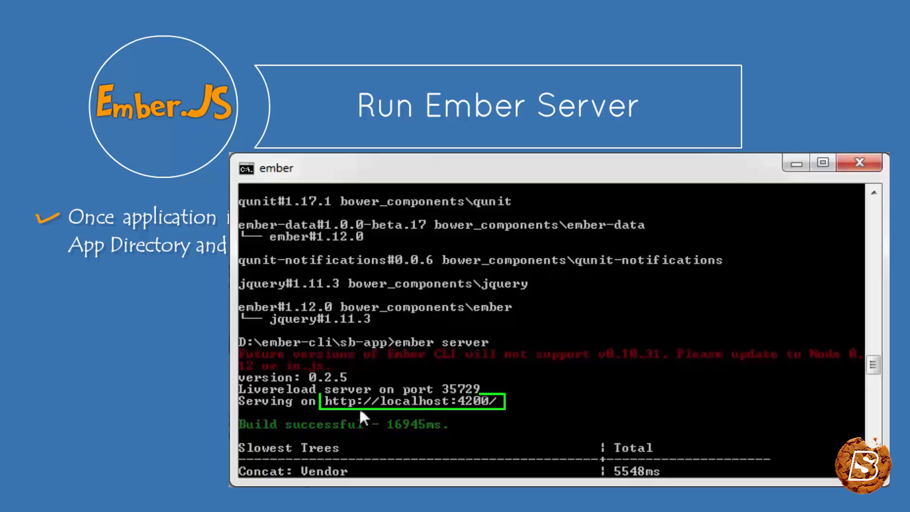
mouse_move(492, 430)
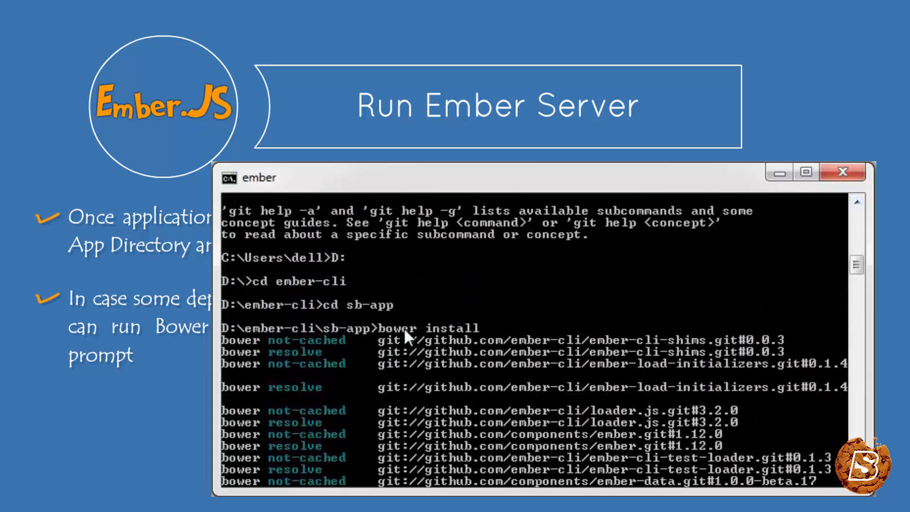
Step: Start the sb-app development server with ember server
text(ember server)
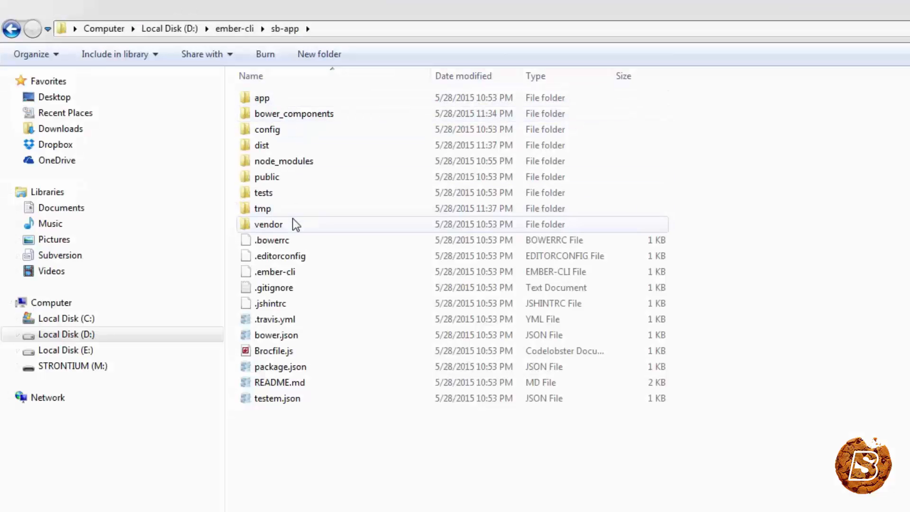
Step: Browse from the sb-app root into the app/templates folder
click(284, 161)
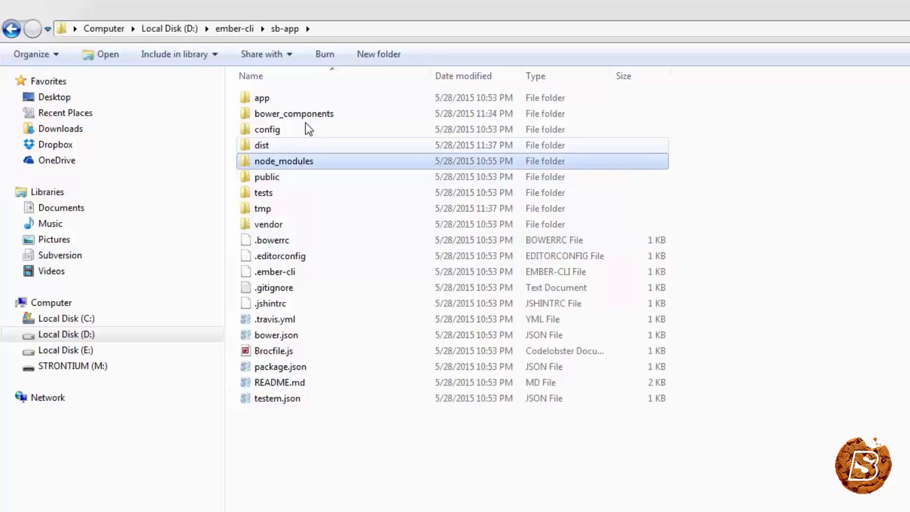
click(261, 98)
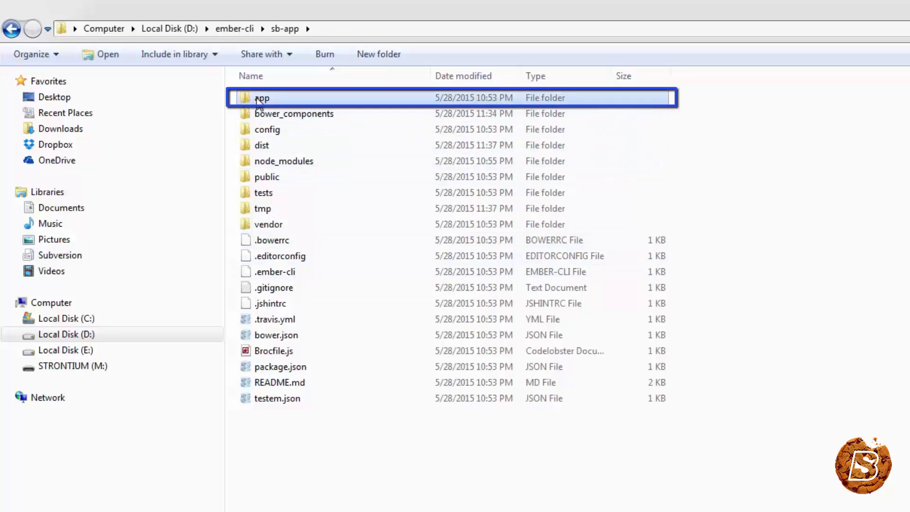
double_click(263, 98)
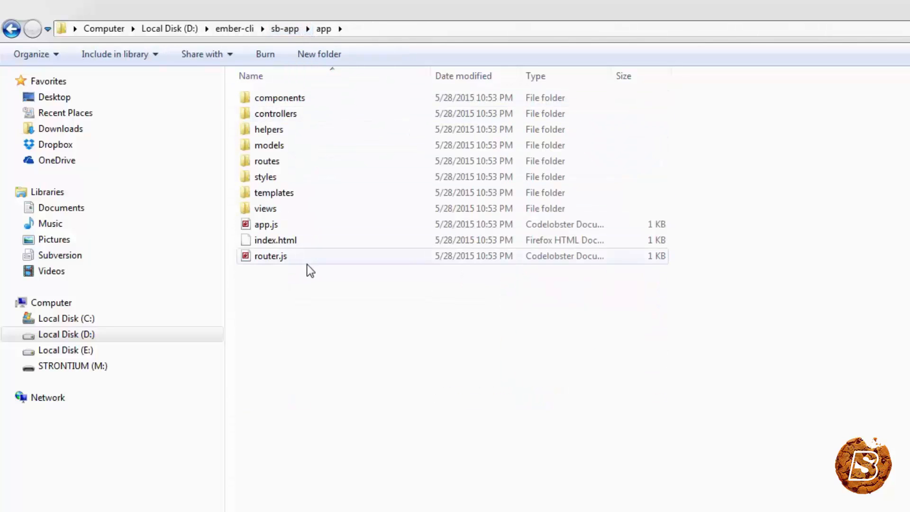
click(265, 208)
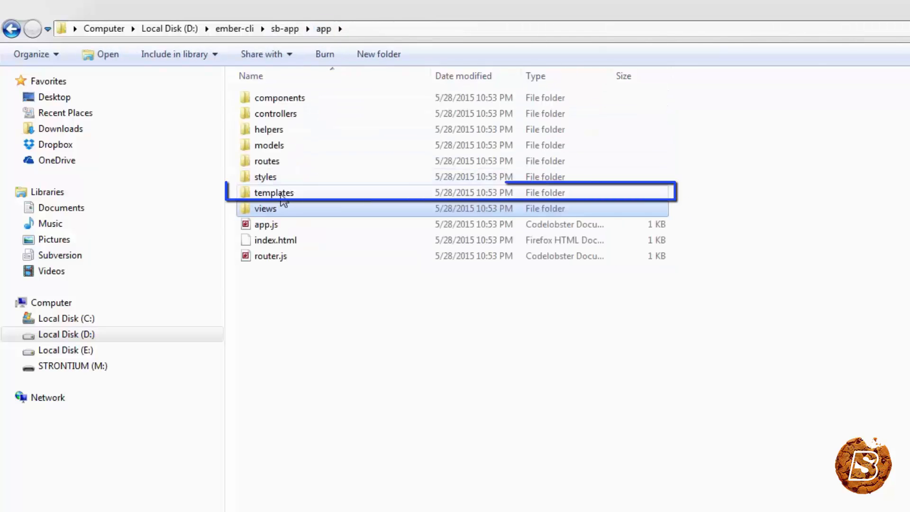
double_click(273, 193)
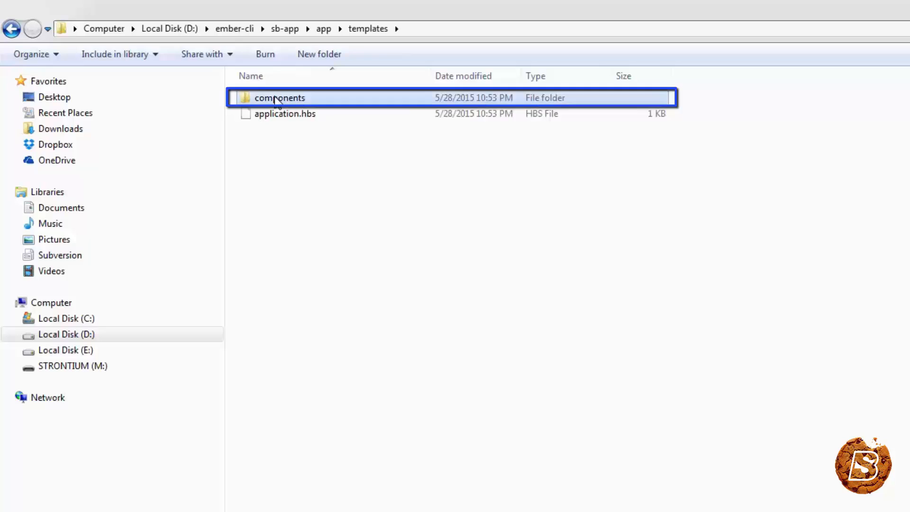
Step: View application.hbs in Notepad++, showing the Welcome heading and outlet, then return to Explorer
click(284, 113)
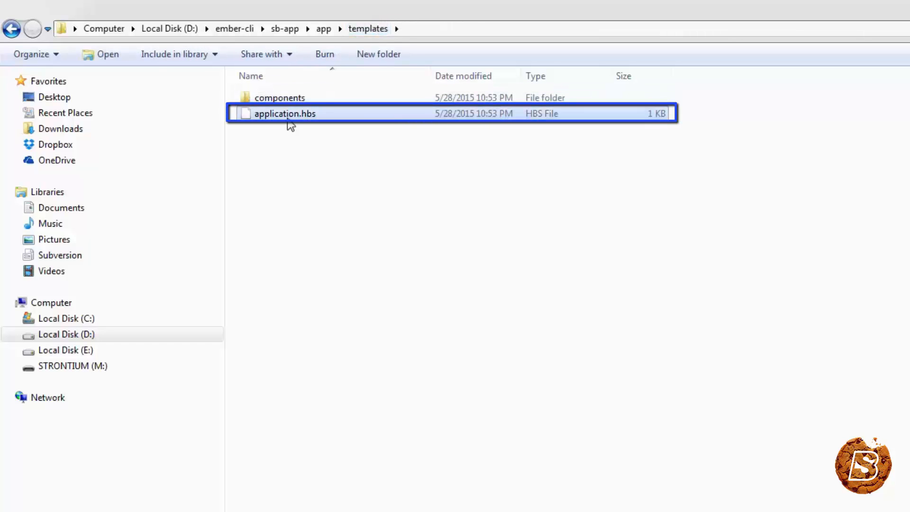
right_click(292, 120)
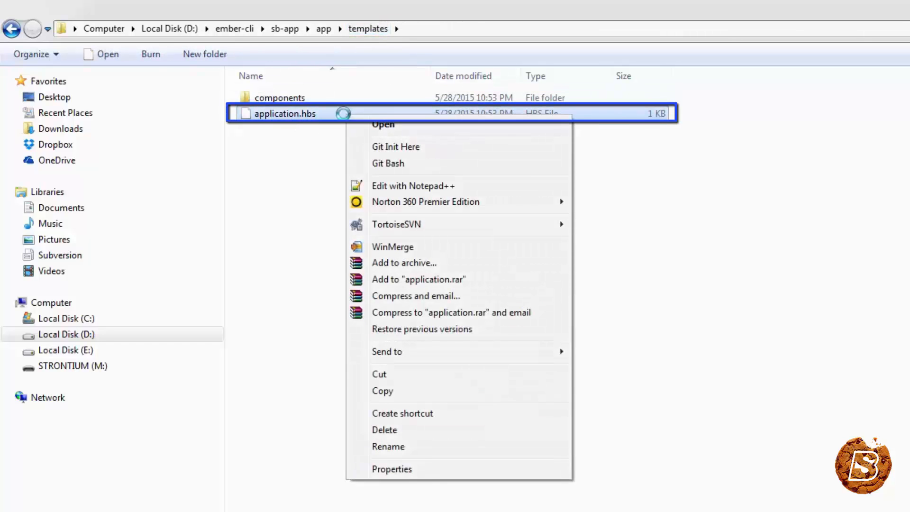
mouse_move(422, 191)
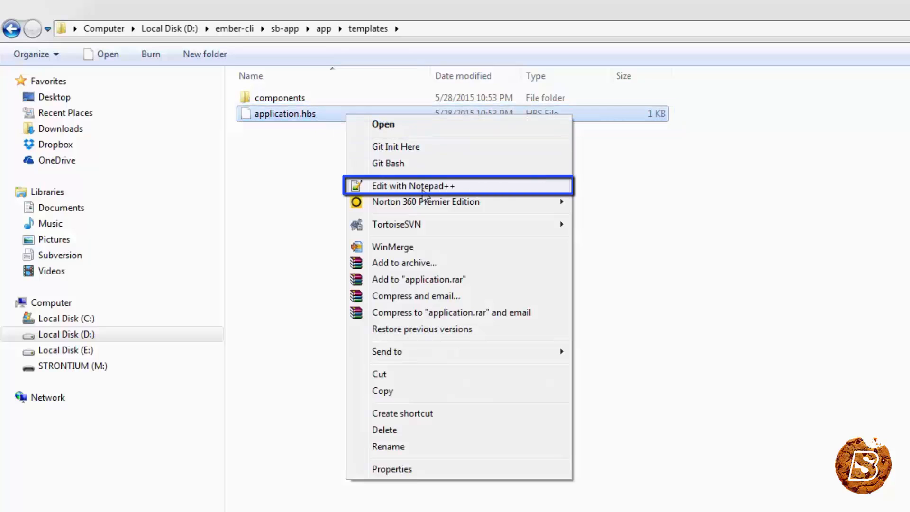
click(411, 186)
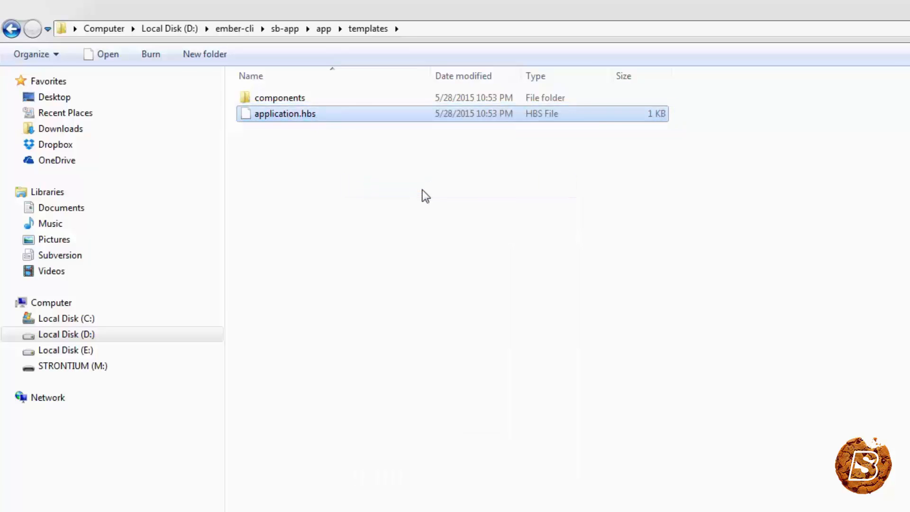
double_click(285, 114)
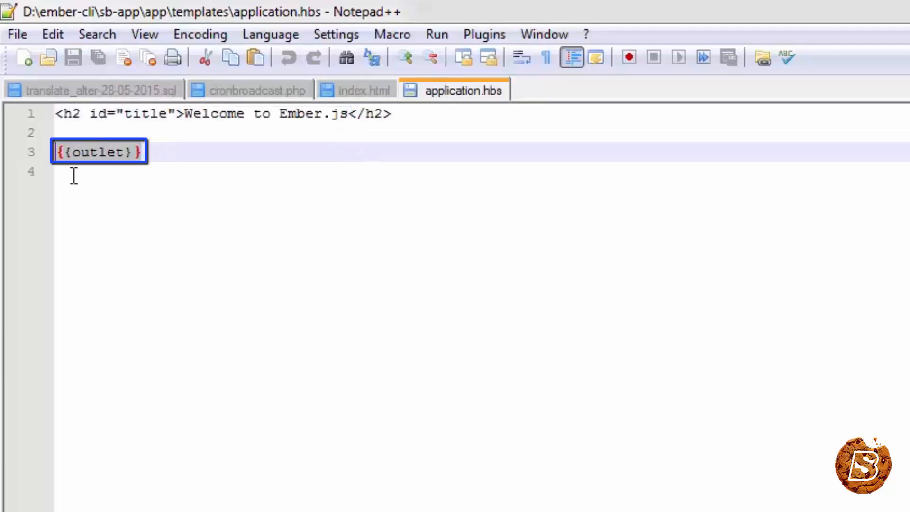
click(73, 175)
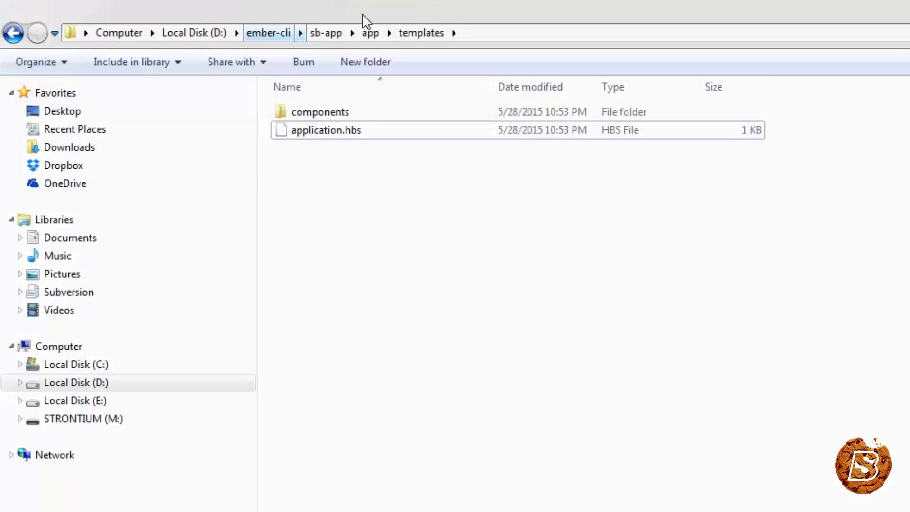
Step: Check the helpers and components folders via the app breadcrumb, then select index.html
click(369, 32)
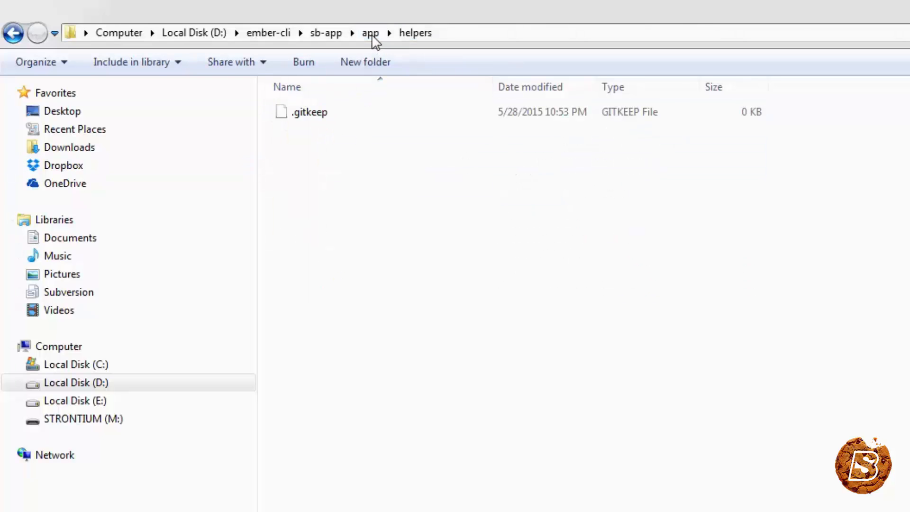
click(370, 32)
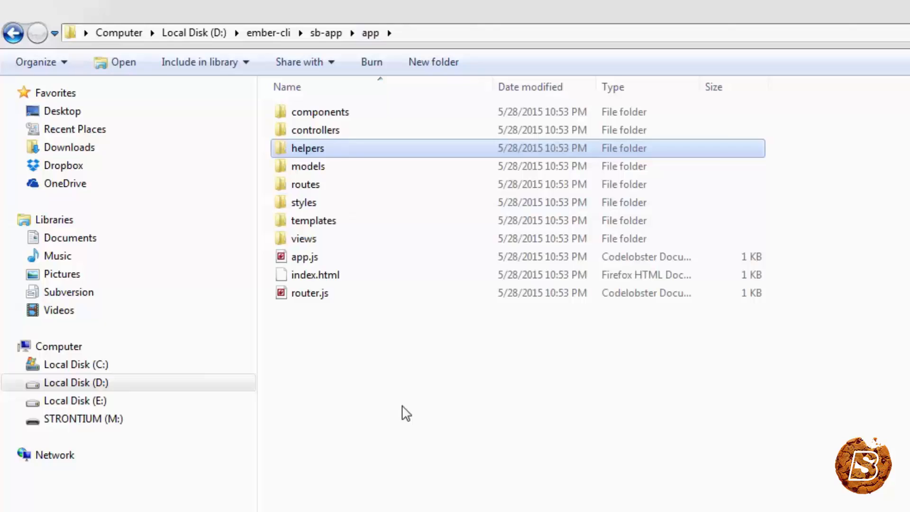
double_click(315, 130)
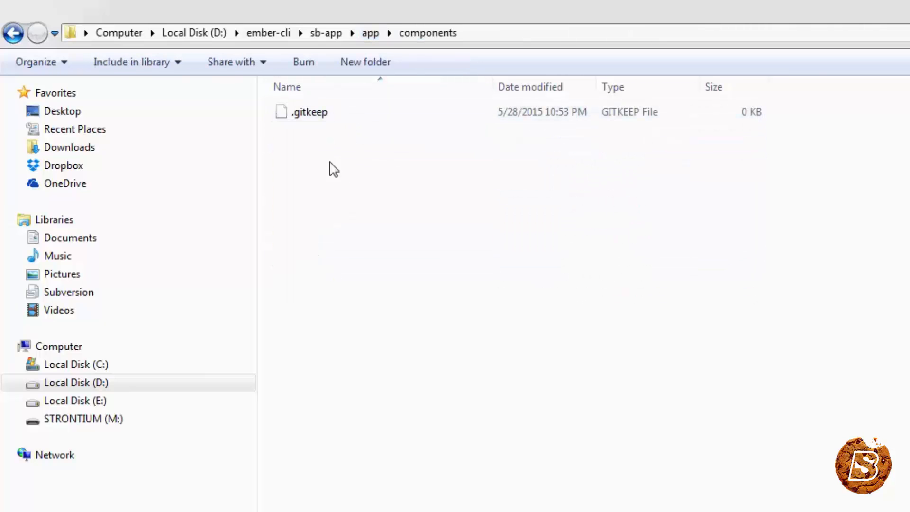
click(370, 33)
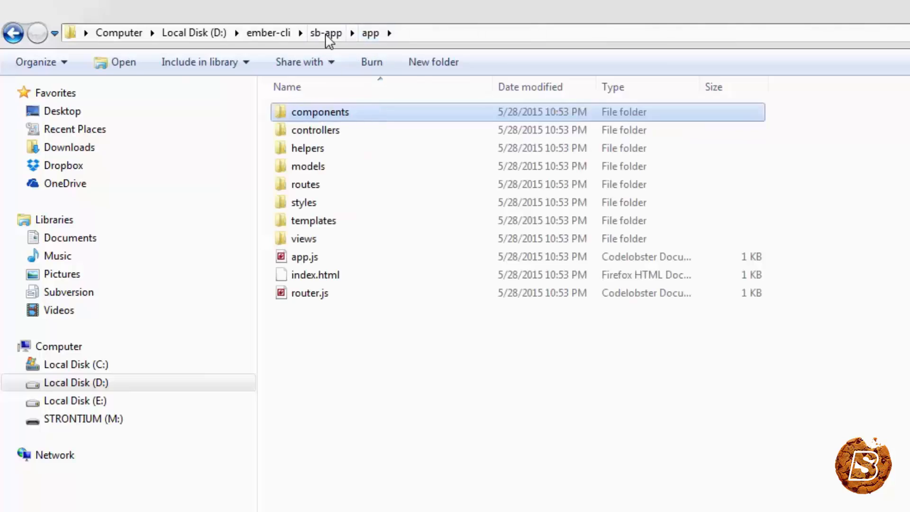
click(315, 275)
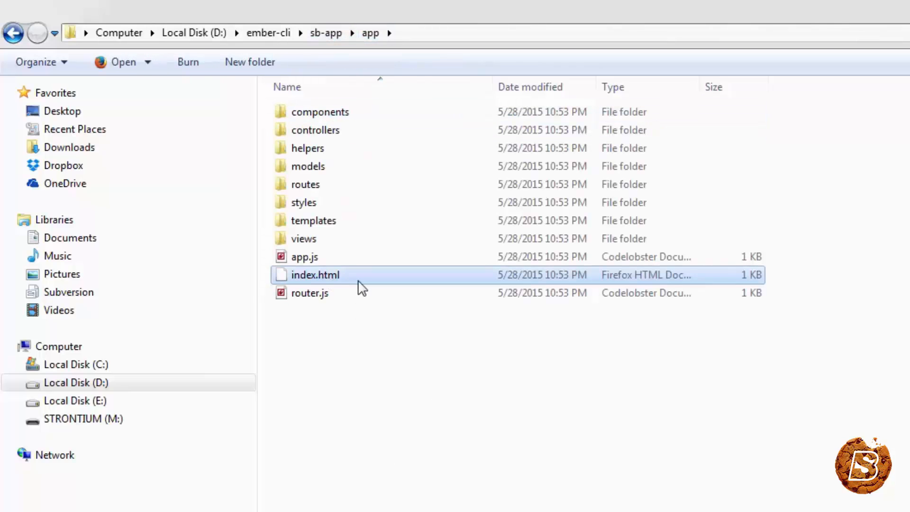
click(304, 257)
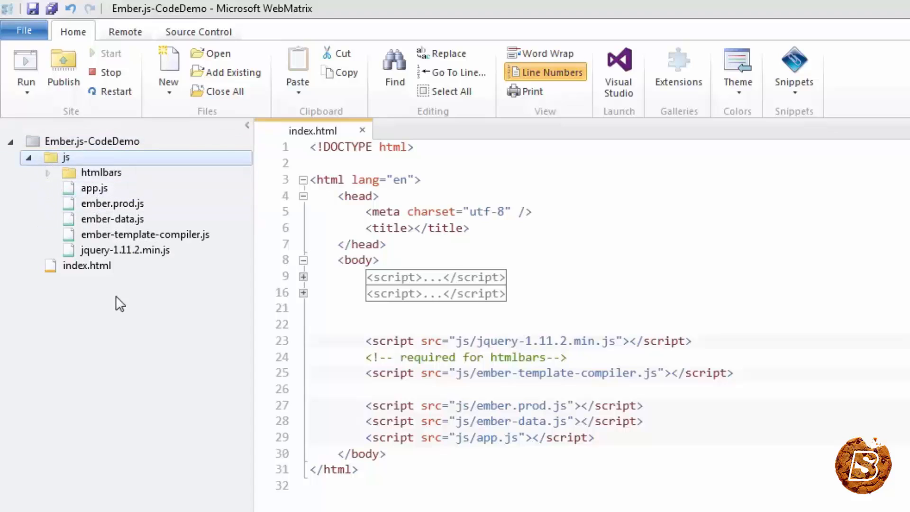
mouse_move(140, 409)
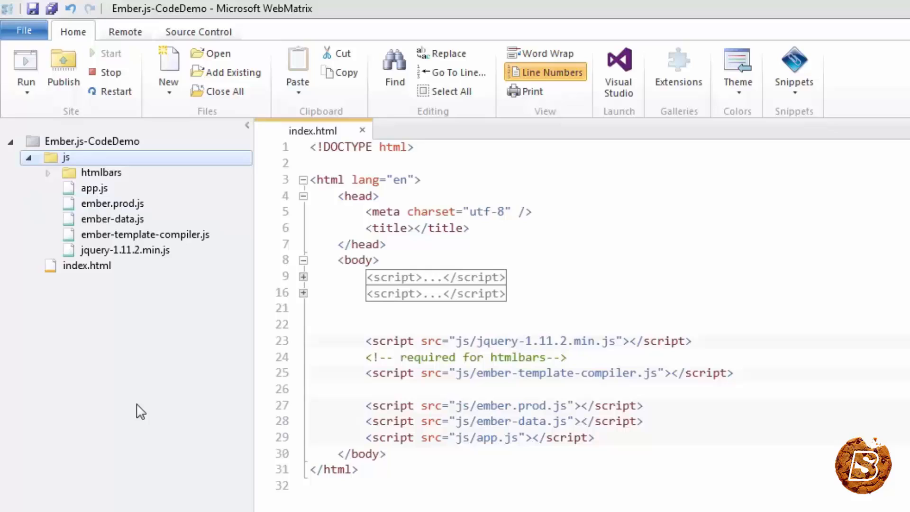